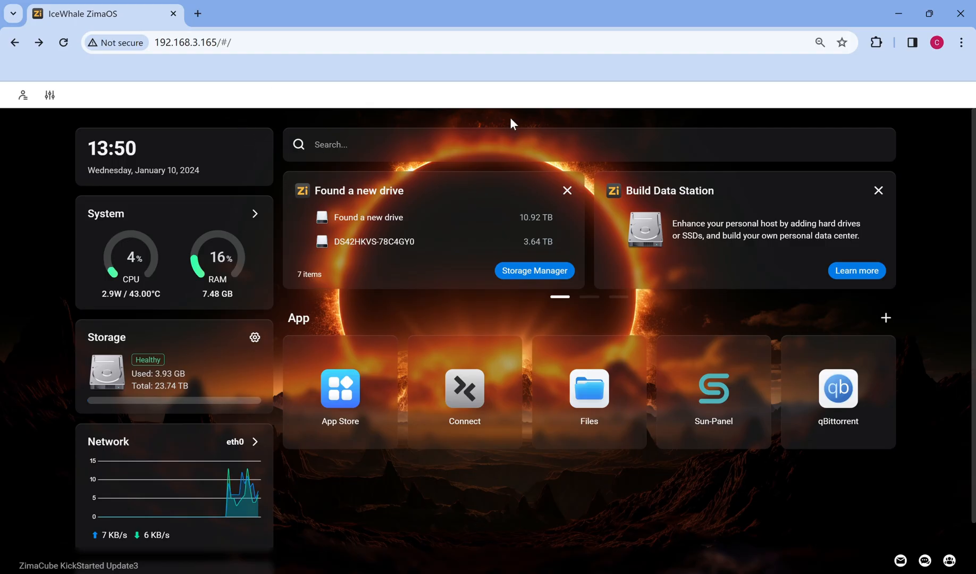
mouse_move(556, 500)
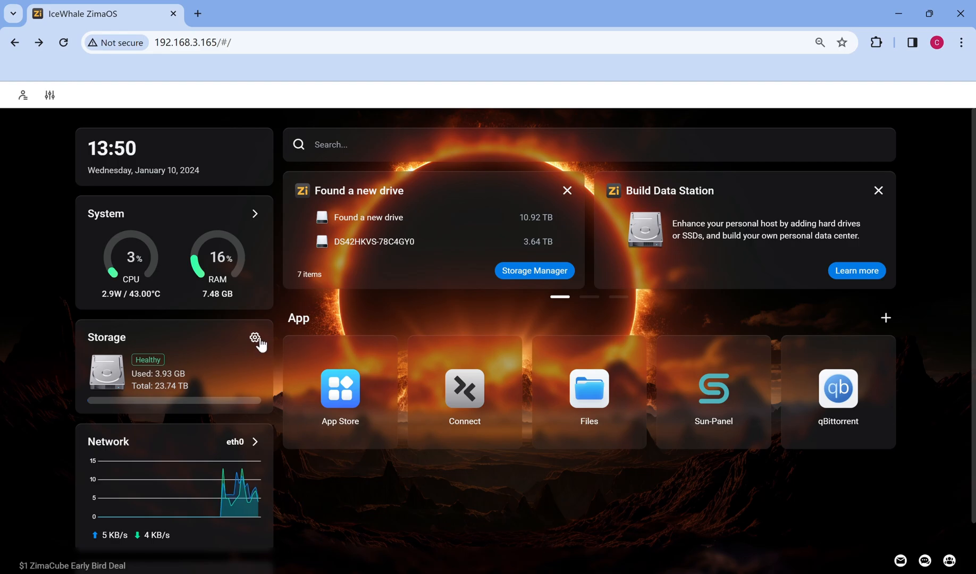
Review the ZimaOS-HD system volume and the newly discovered drives in bays 3–6, returning to the overview.
left_click(254, 338)
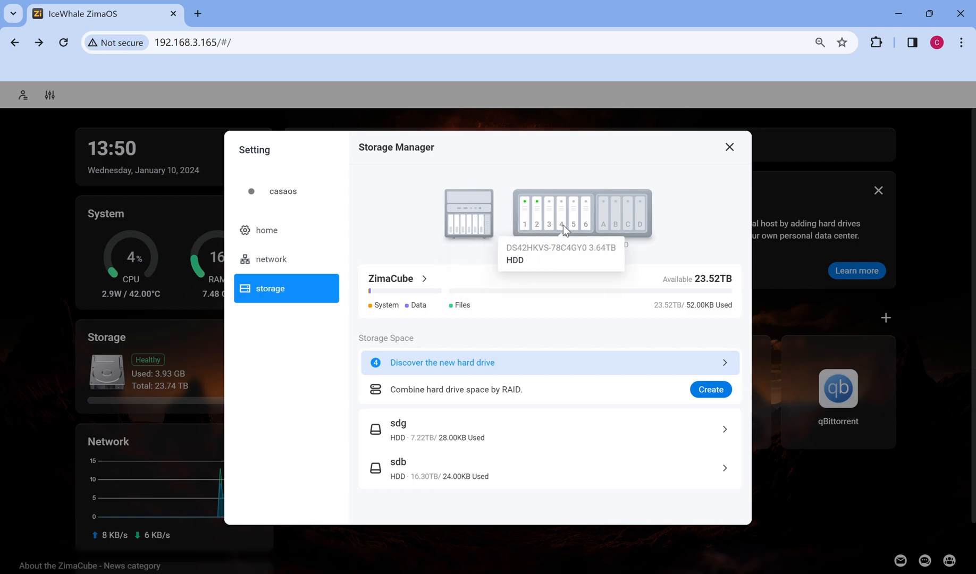
mouse_move(639, 225)
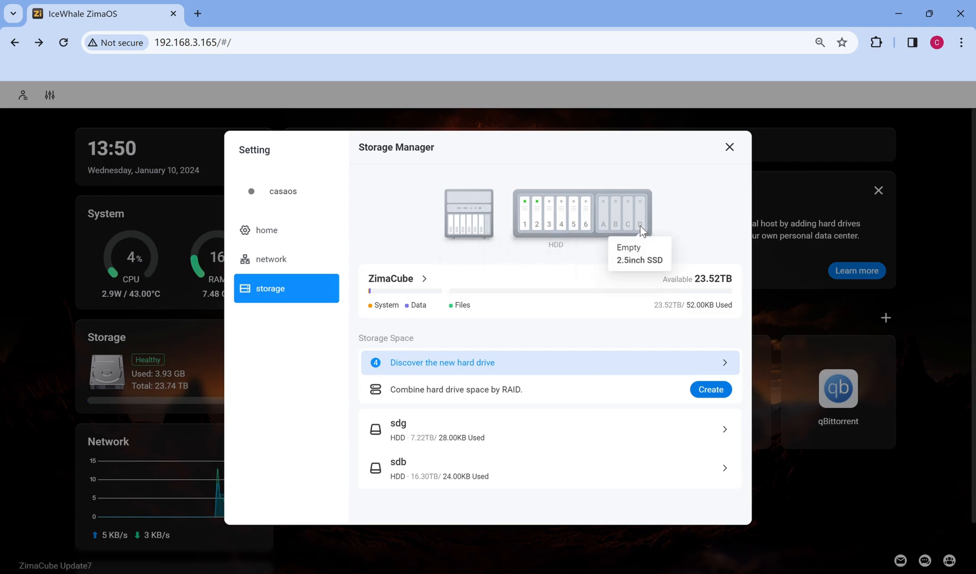
mouse_move(432, 291)
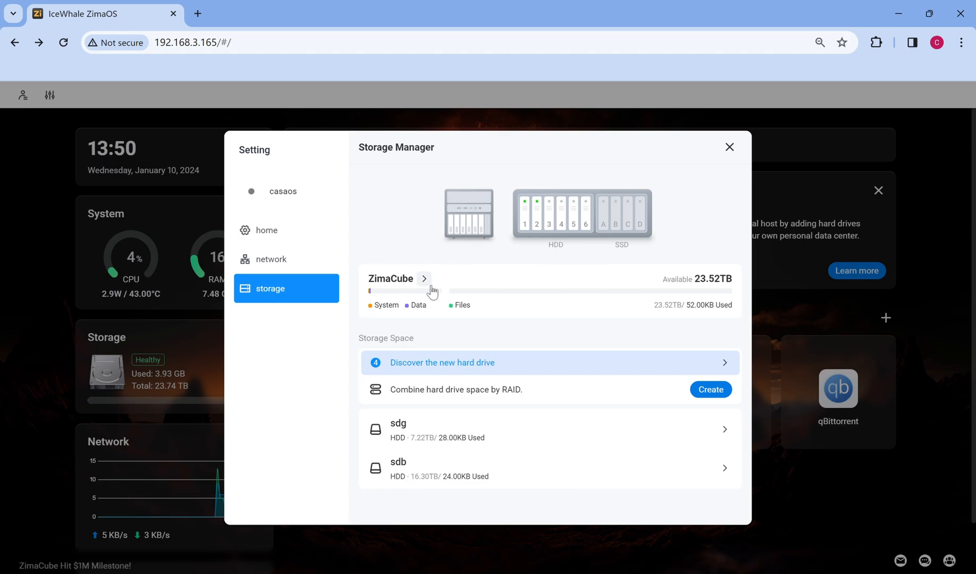
left_click(424, 278)
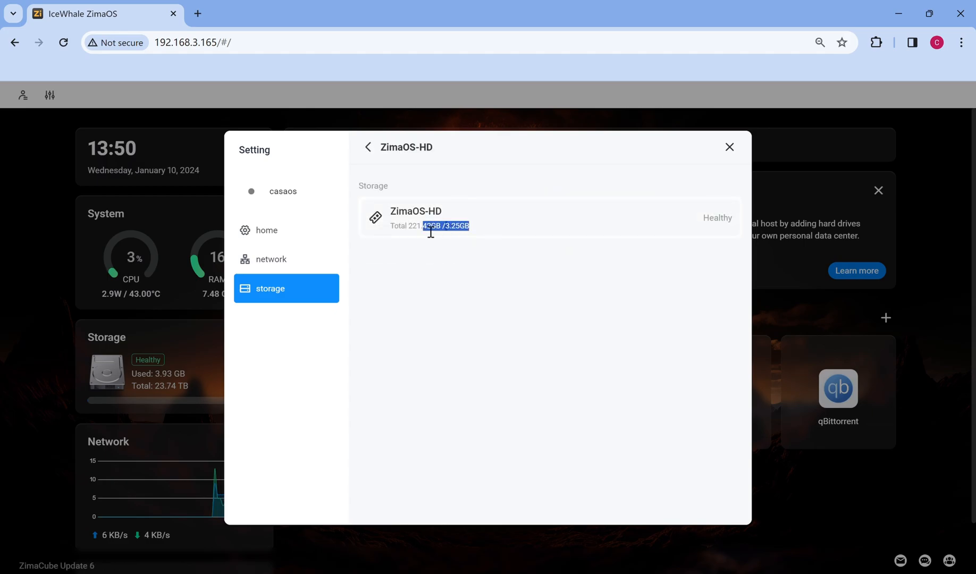
left_click(366, 148)
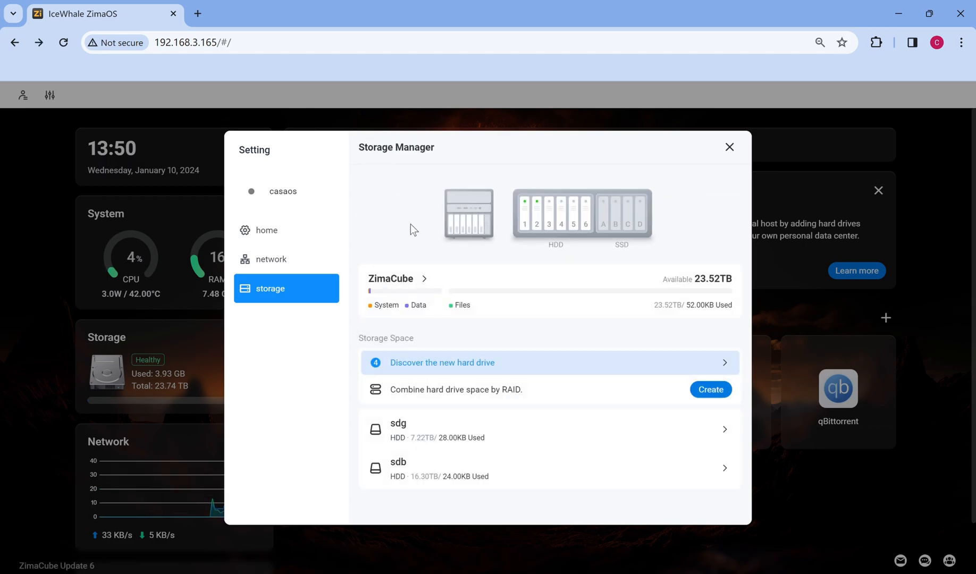
left_click(442, 363)
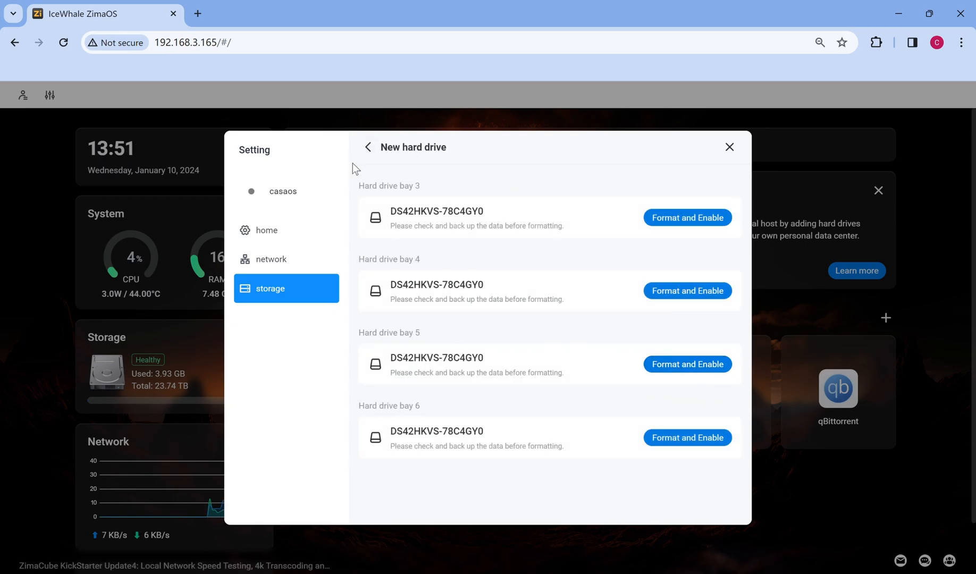
left_click(368, 148)
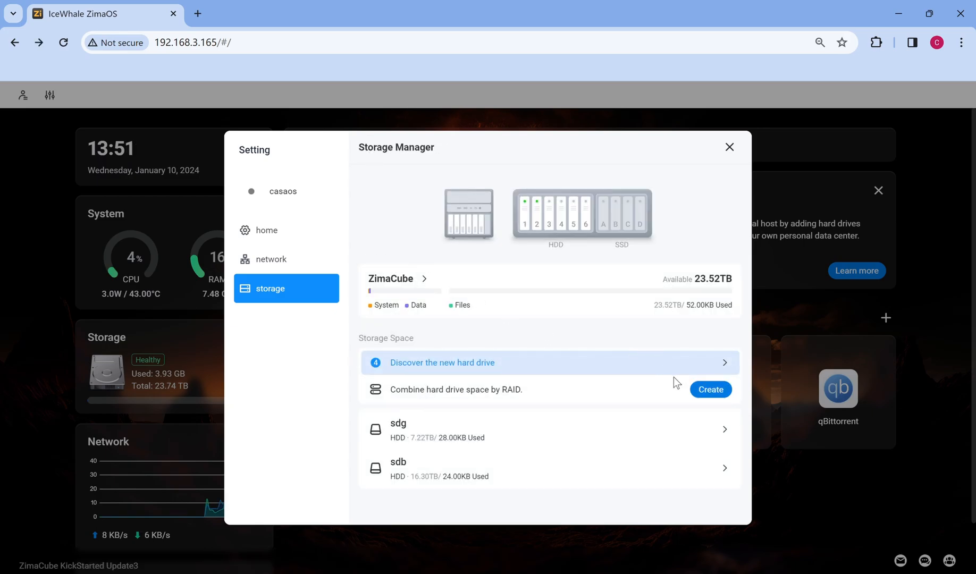
Start 'Combine hard drive space by RAID' to bring up the Create RAID dialog.
left_click(710, 389)
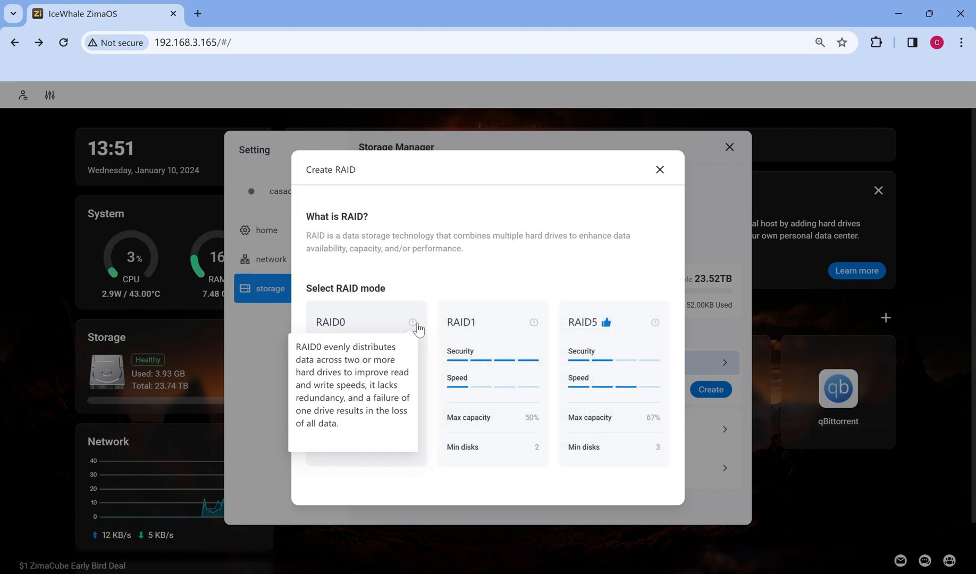
mouse_move(544, 328)
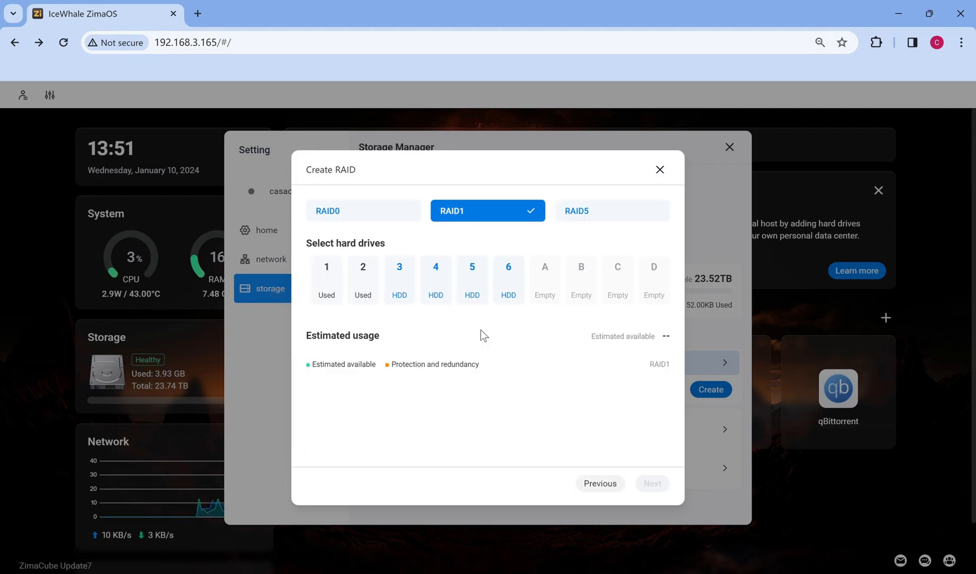
Build the Safe-Storage RAID1 array from drives 3 and 4, acknowledging the drives will be wiped.
left_click(398, 280)
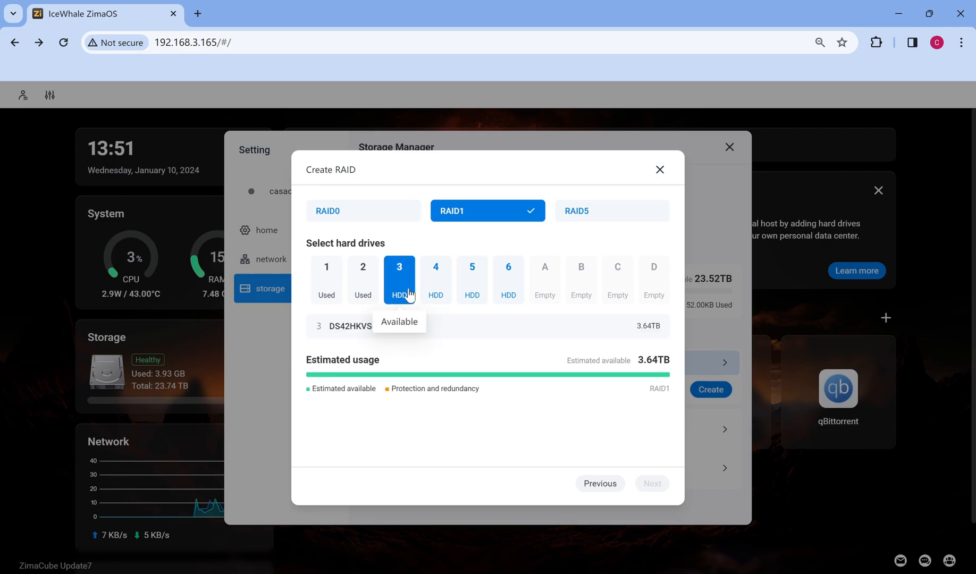
left_click(650, 483)
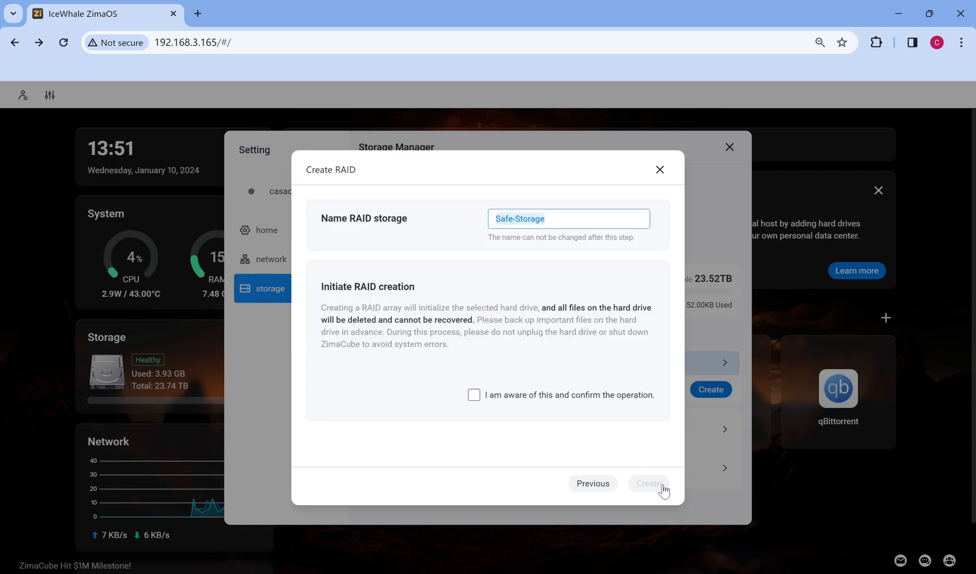
left_click(474, 394)
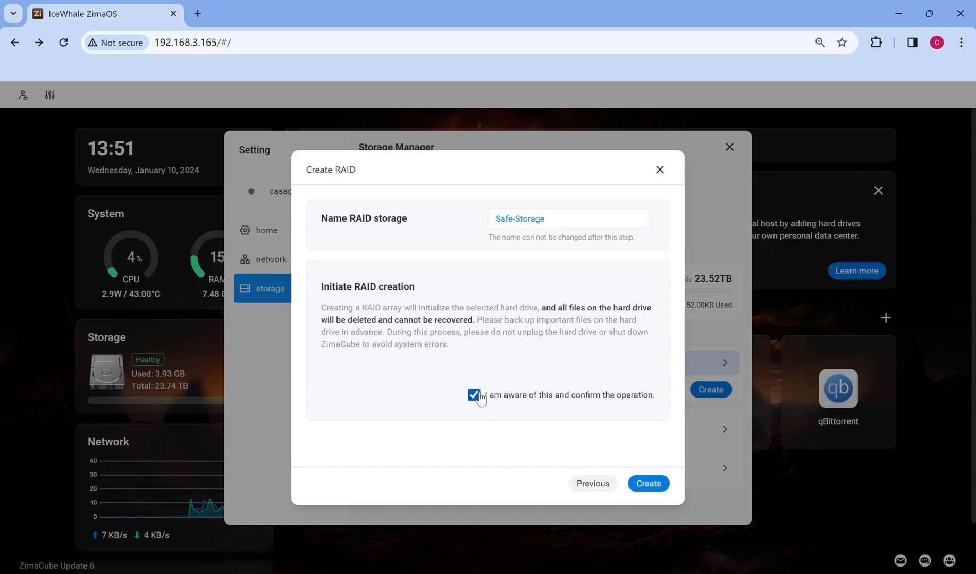
left_click(647, 483)
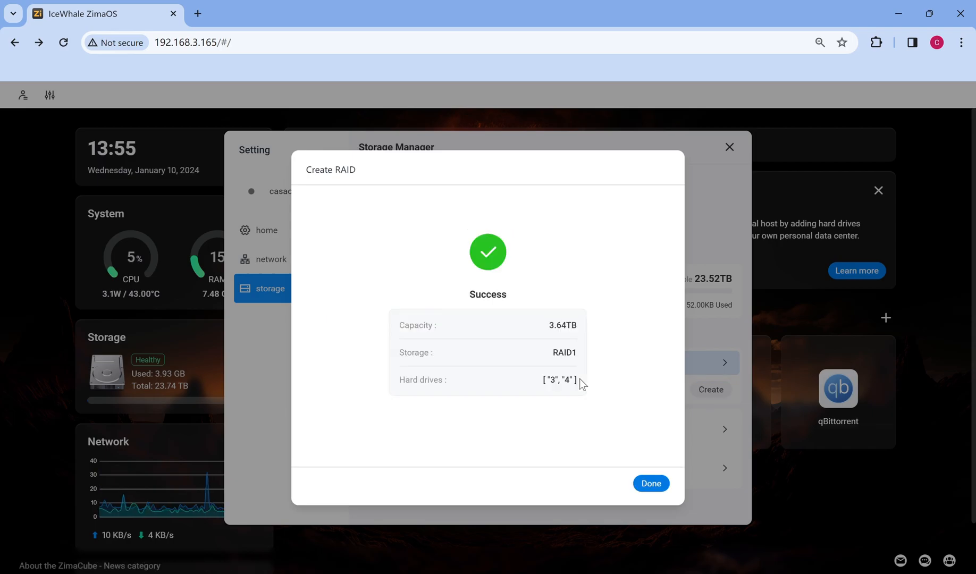
left_click(650, 483)
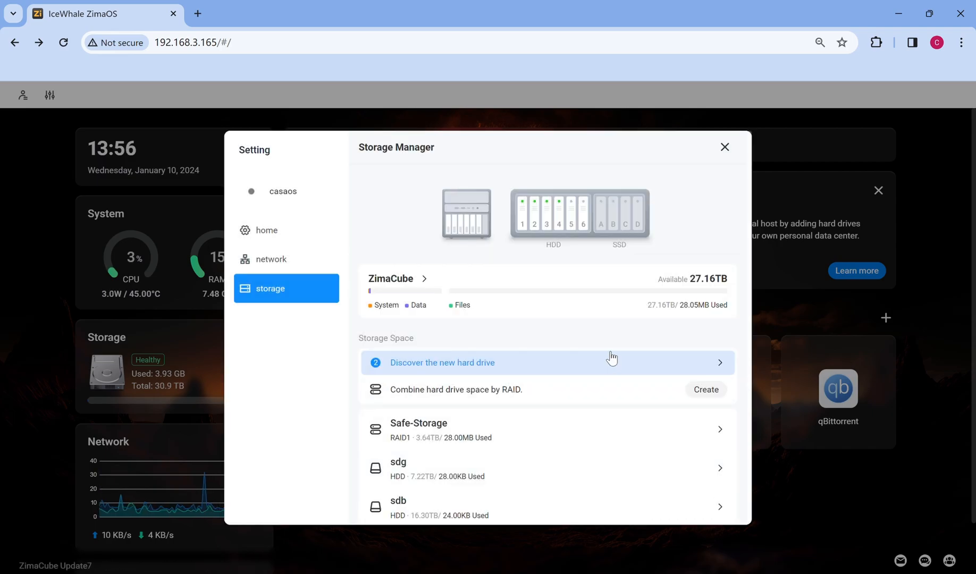
Check the drives inside the Safe-Storage pool, then start another RAID for the remaining drives.
left_click(442, 430)
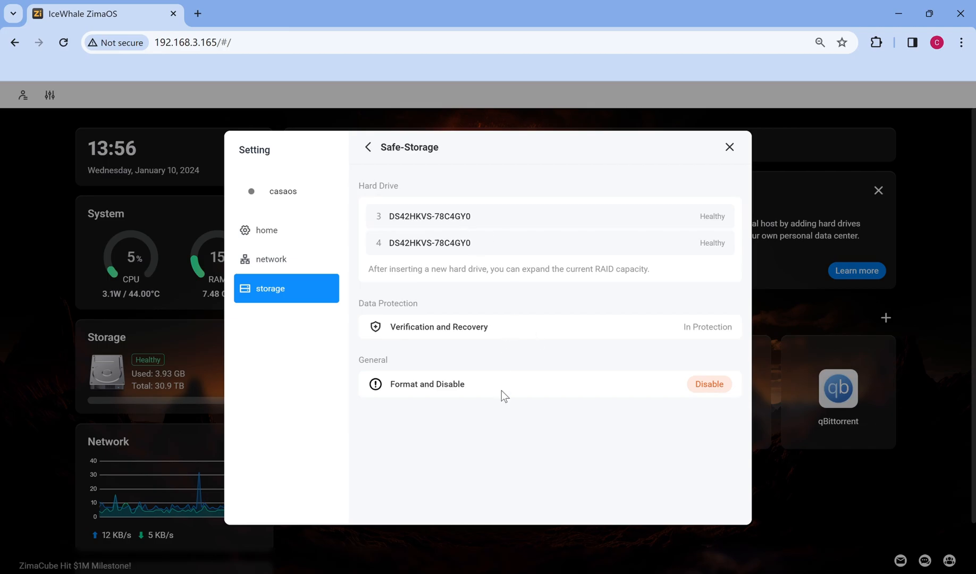
left_click(367, 147)
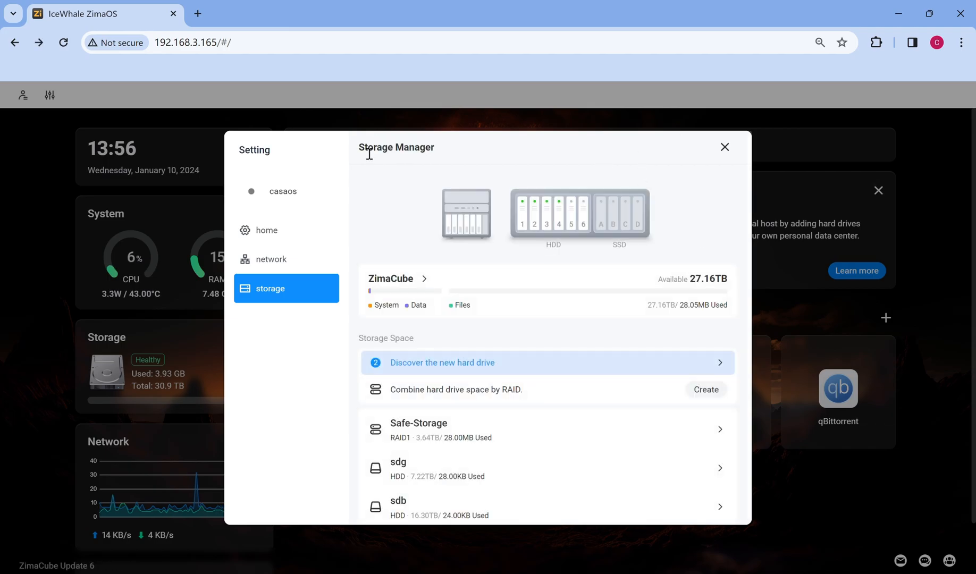
left_click(706, 389)
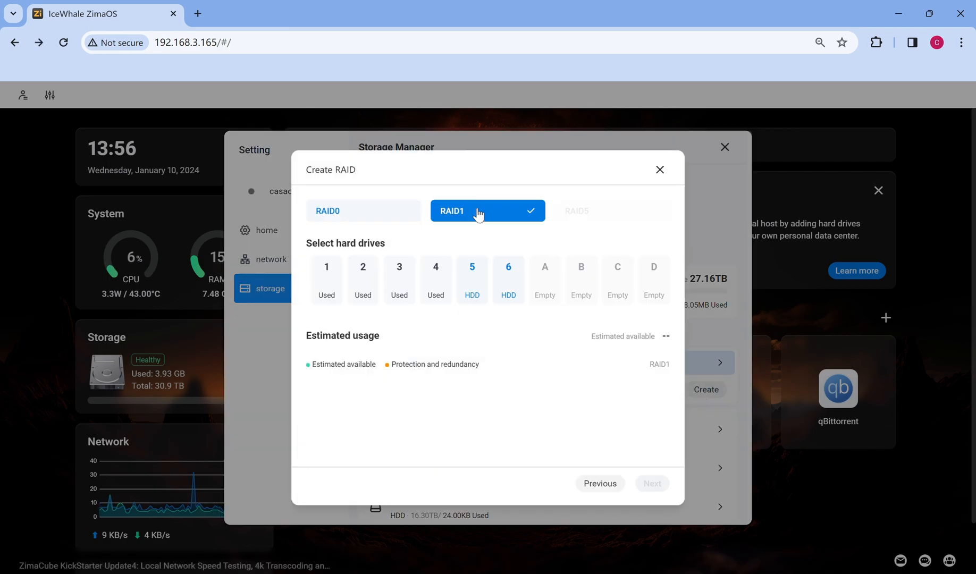